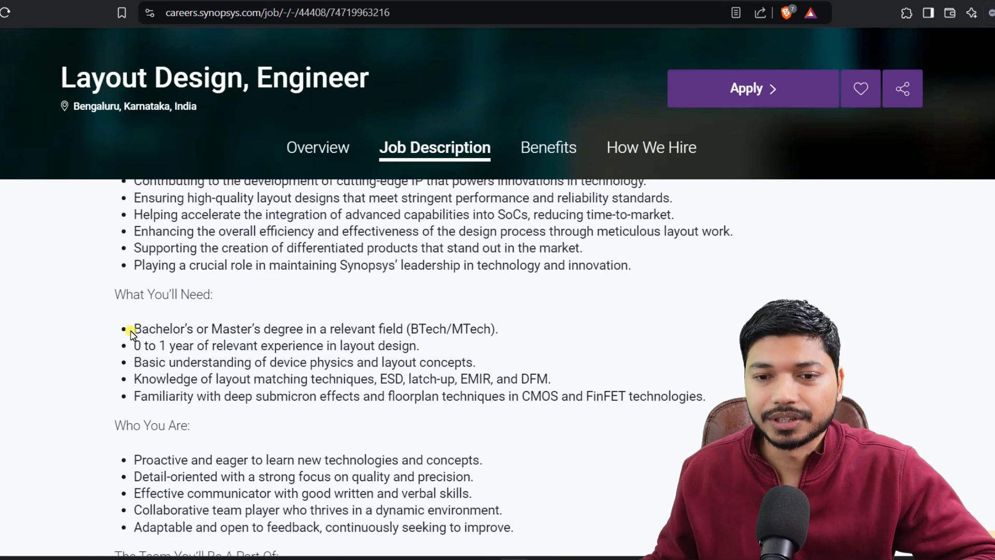
- Apply for the Layout Design Engineer job and create a first-time applicant profile
drag(134, 329, 350, 328)
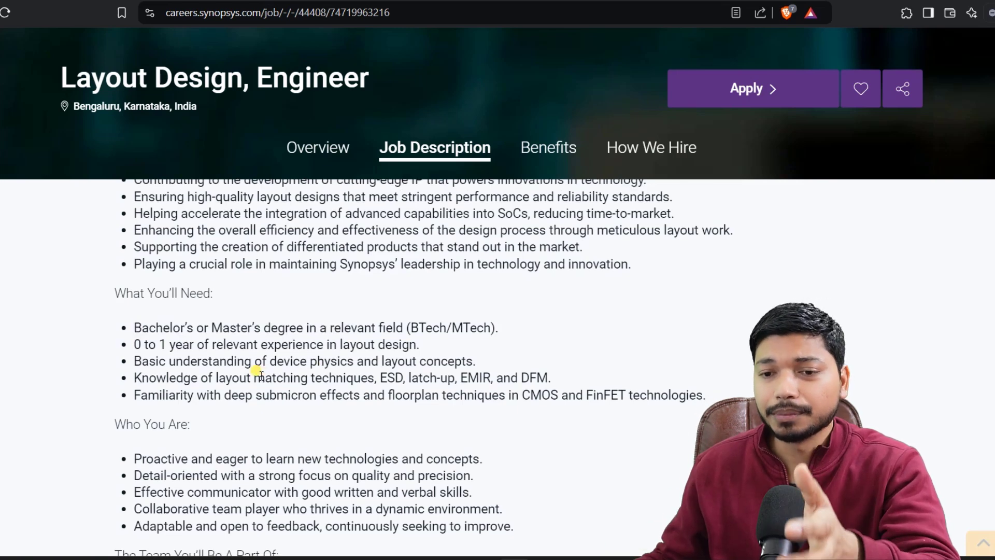
drag(262, 361, 363, 361)
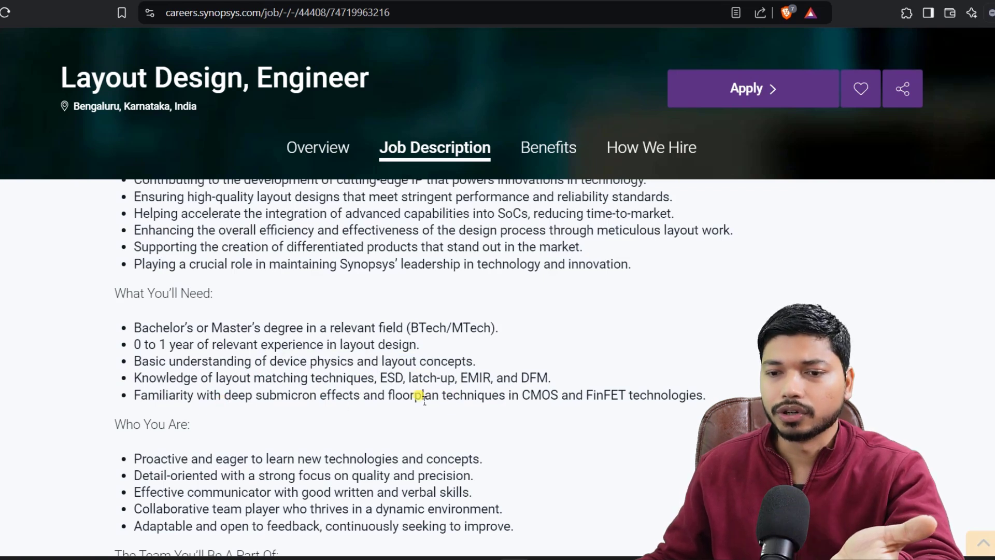
double_click(542, 395)
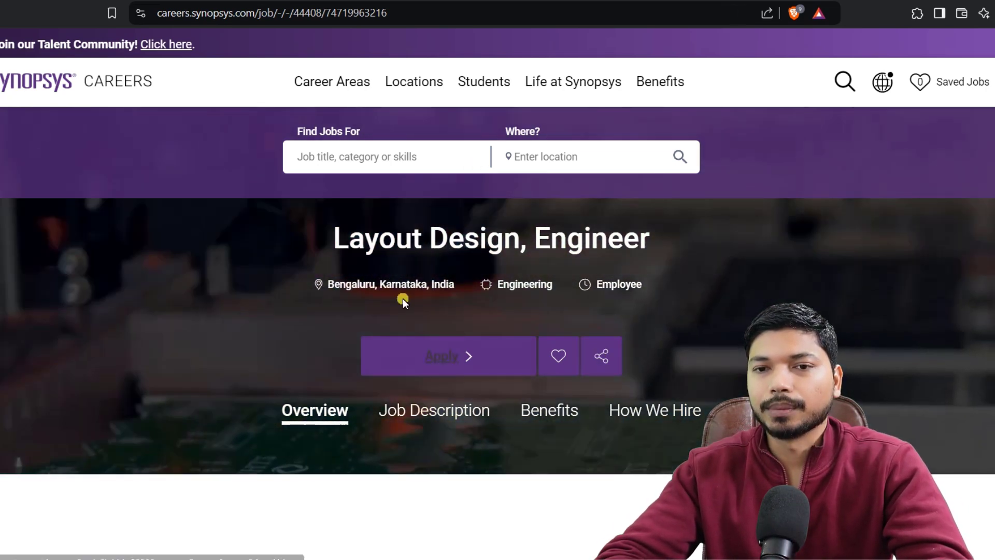
click(448, 356)
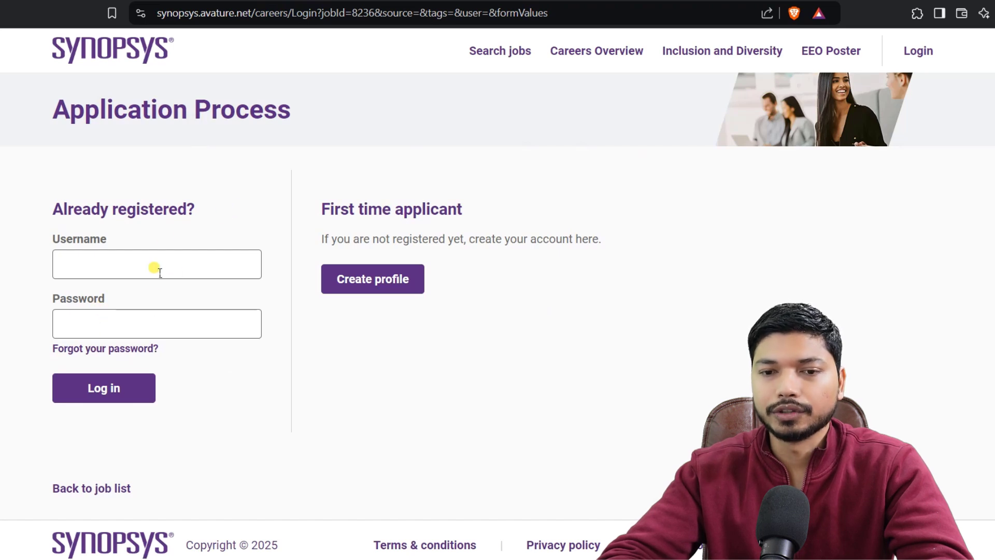
mouse_move(388, 214)
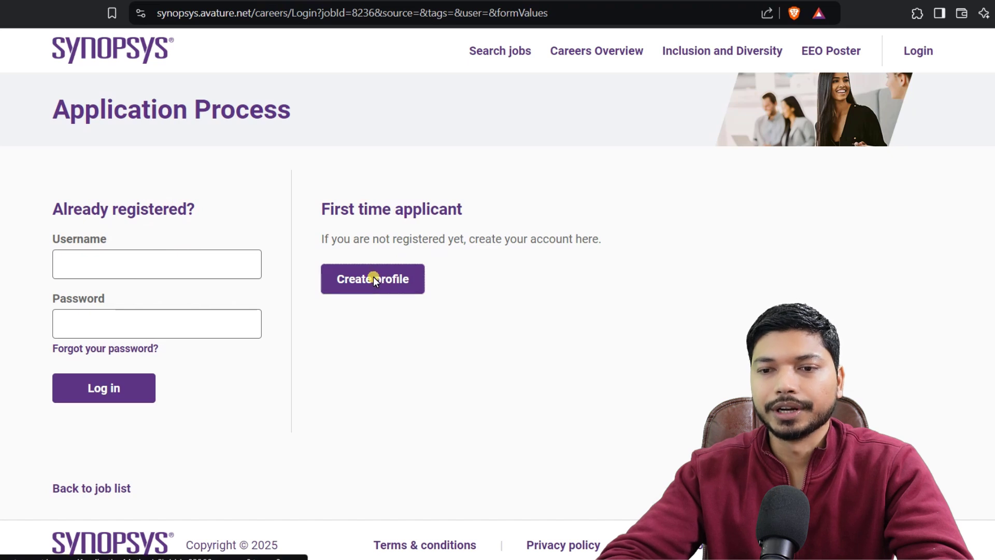
click(373, 279)
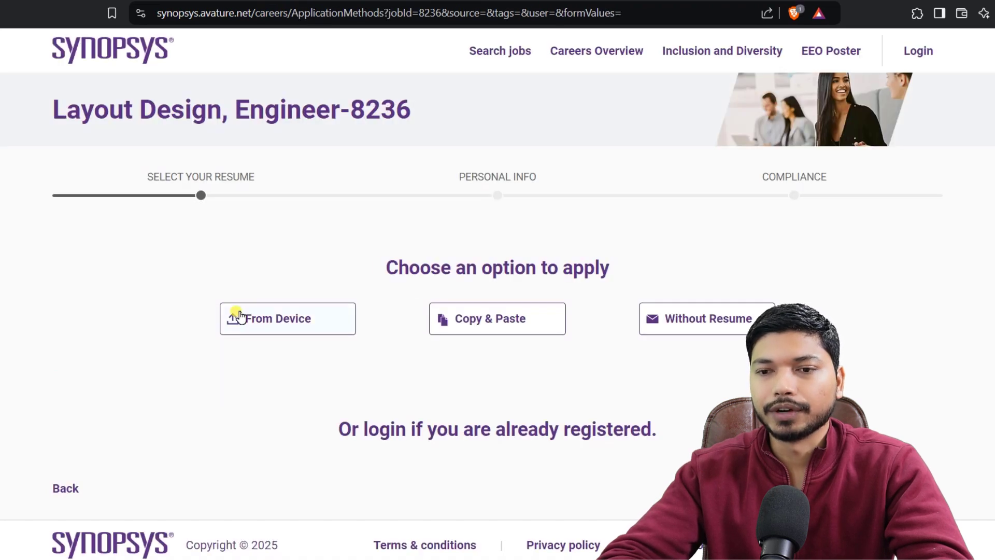
mouse_move(211, 169)
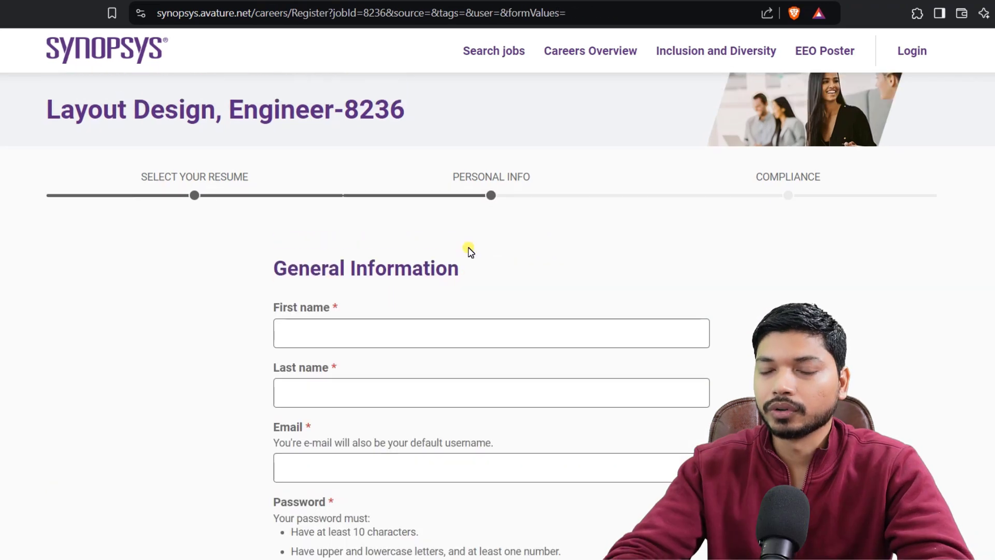
- Scroll to Work Experience and remove the blank work history entry
scroll(down, 3)
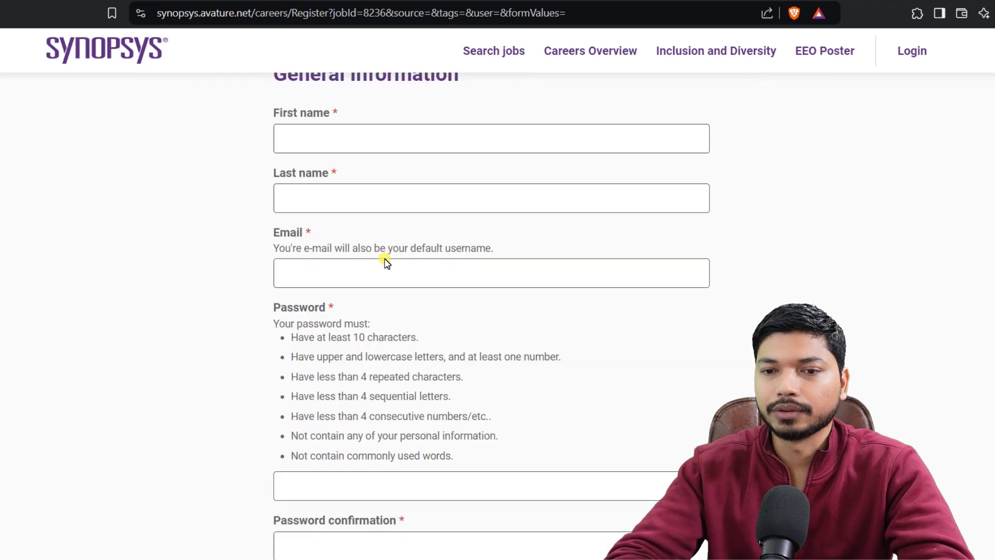
scroll(down, 3)
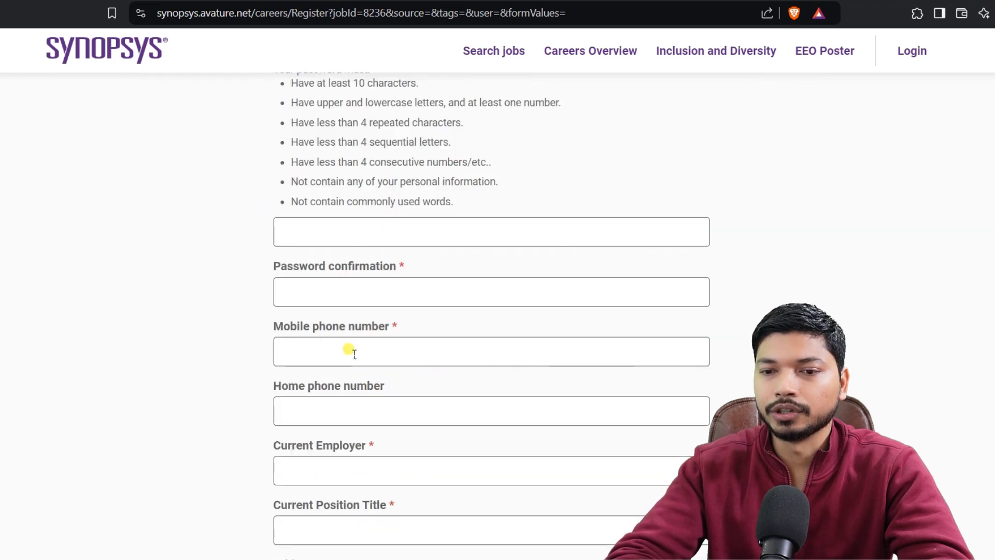
scroll(down, 3)
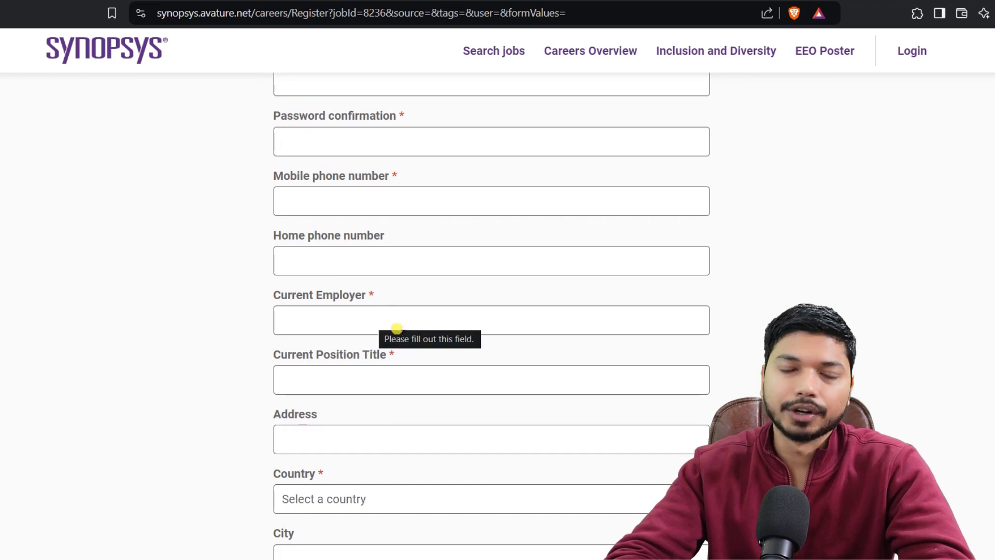
scroll(down, 3)
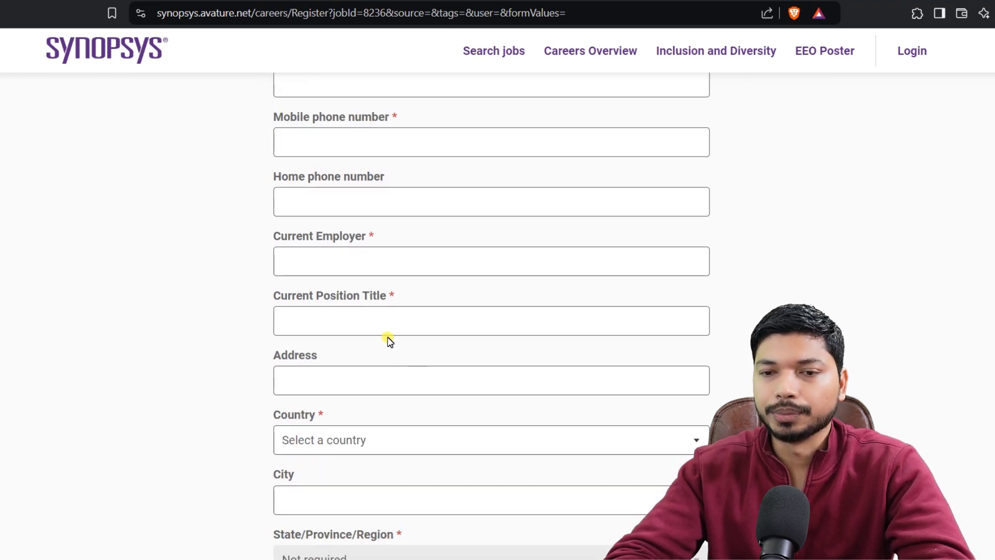
scroll(down, 3)
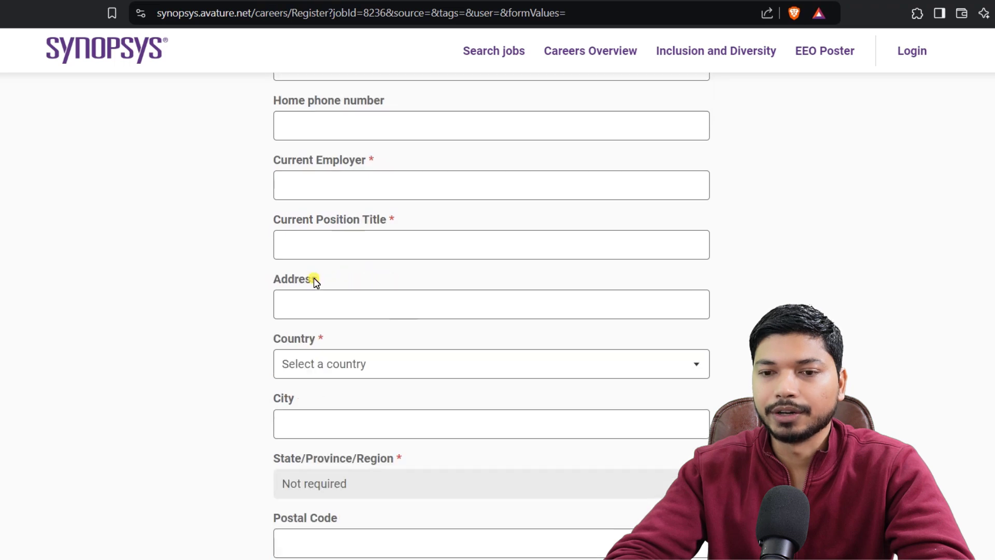
scroll(down, 3)
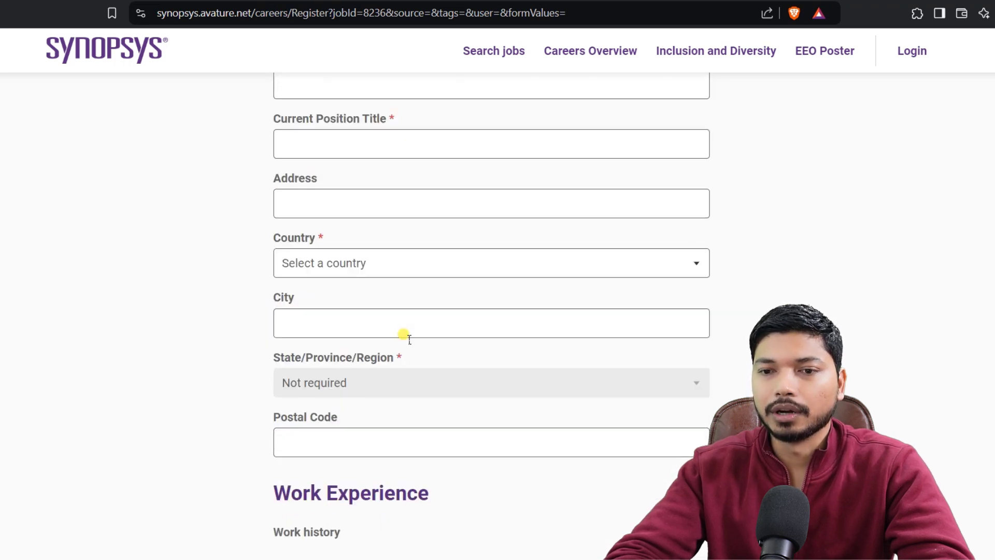
mouse_move(371, 284)
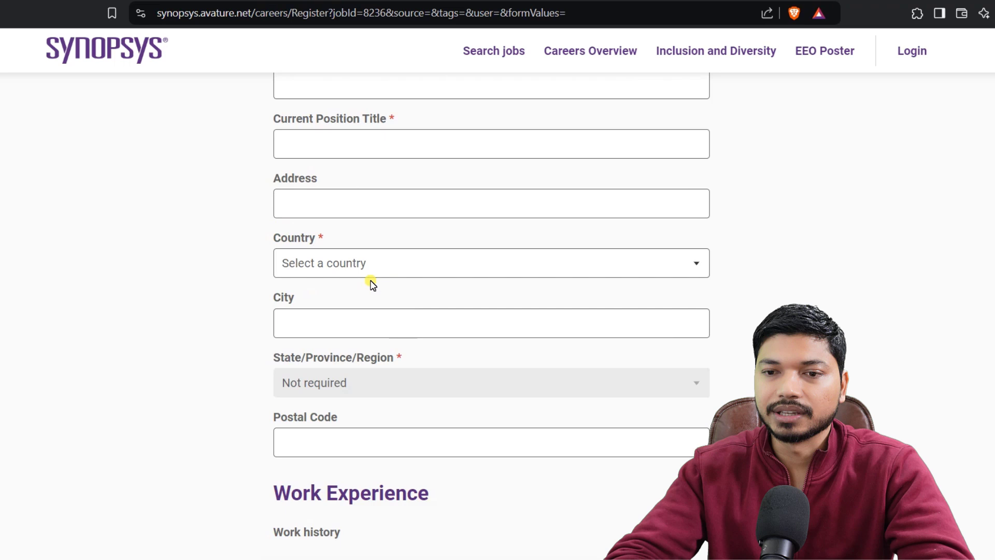
scroll(down, 3)
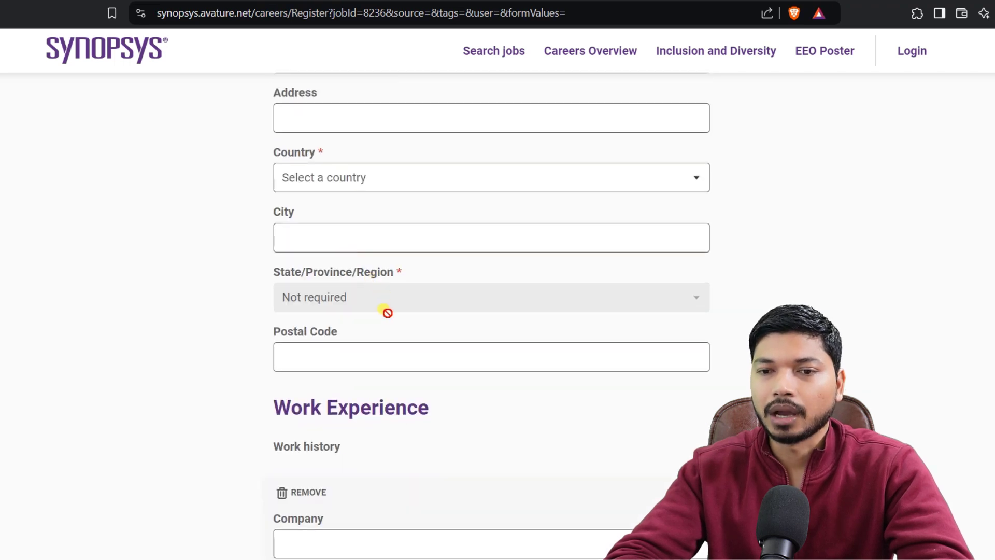
scroll(down, 3)
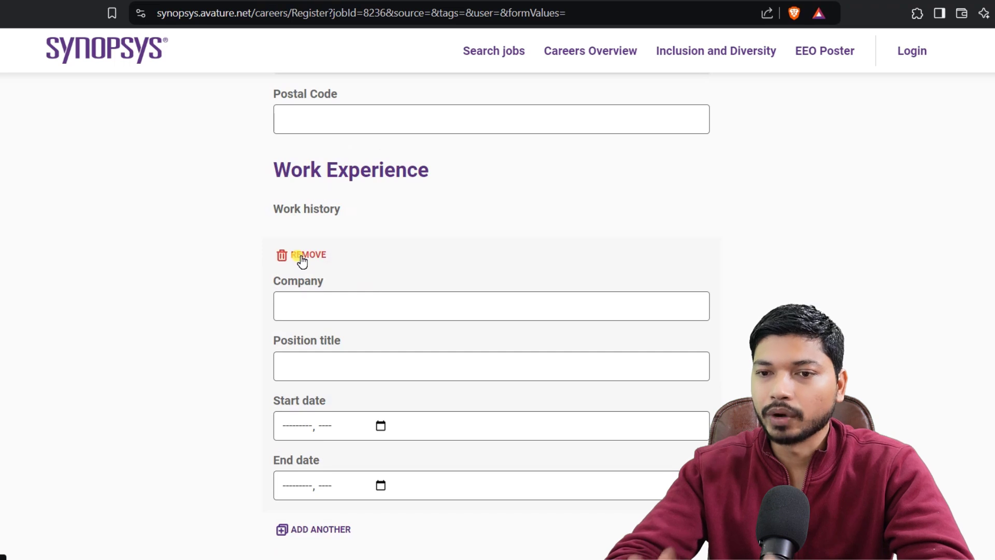
click(301, 255)
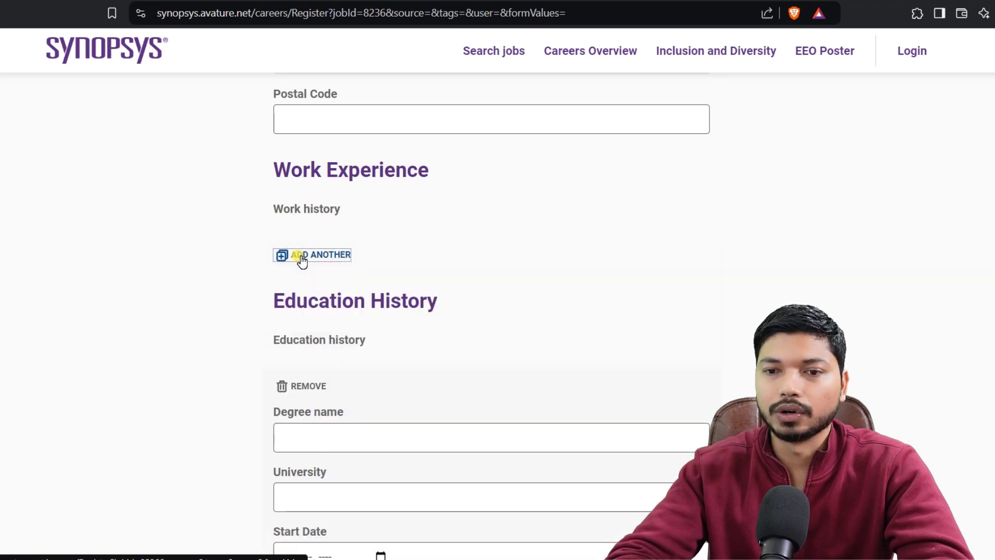
- Scroll past Education History and Languages and enter 'verilog' in the Skills field
scroll(down, 3)
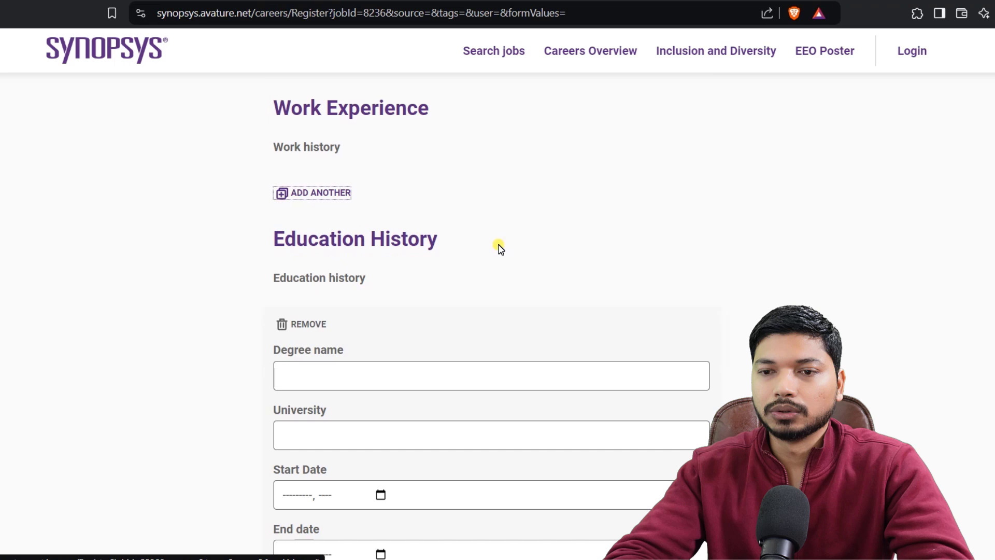
scroll(down, 3)
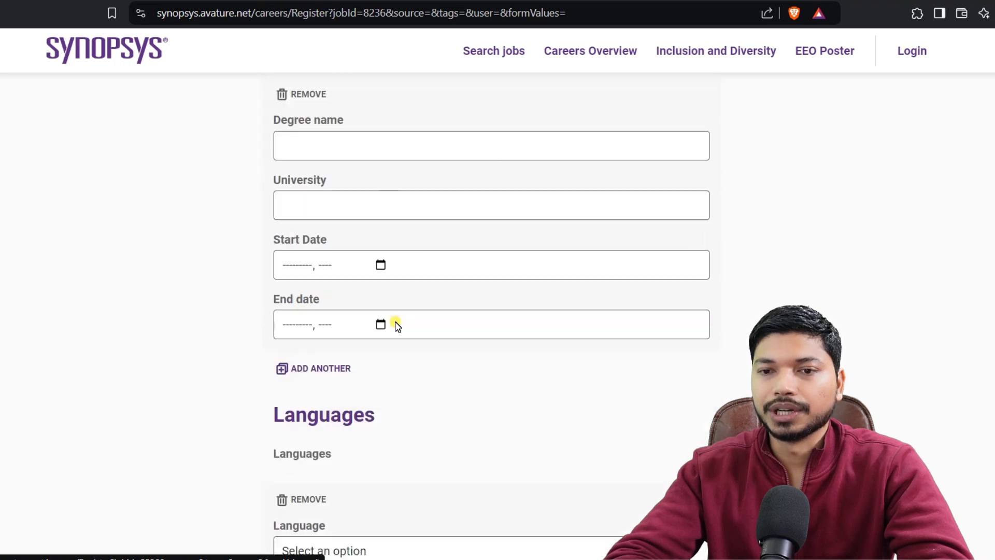
scroll(down, 3)
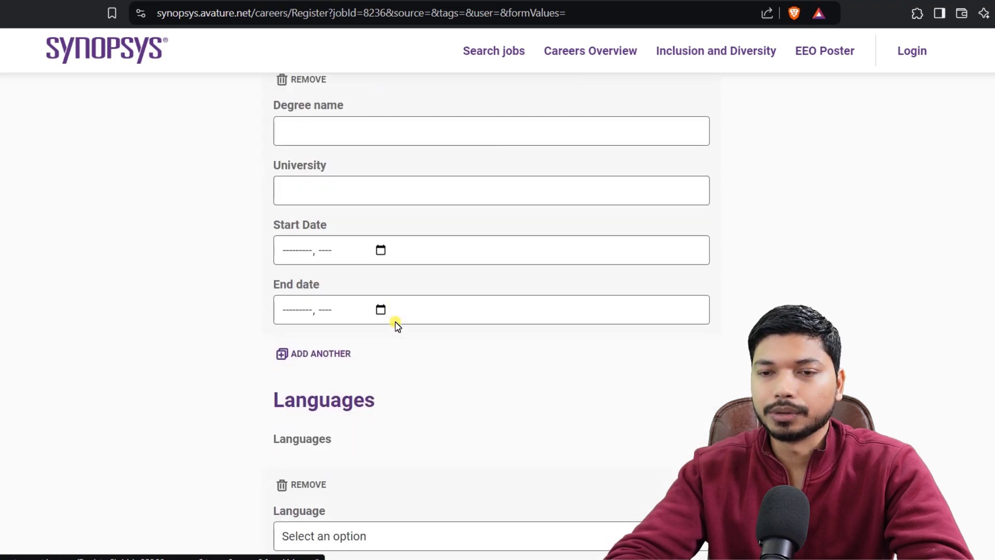
scroll(down, 3)
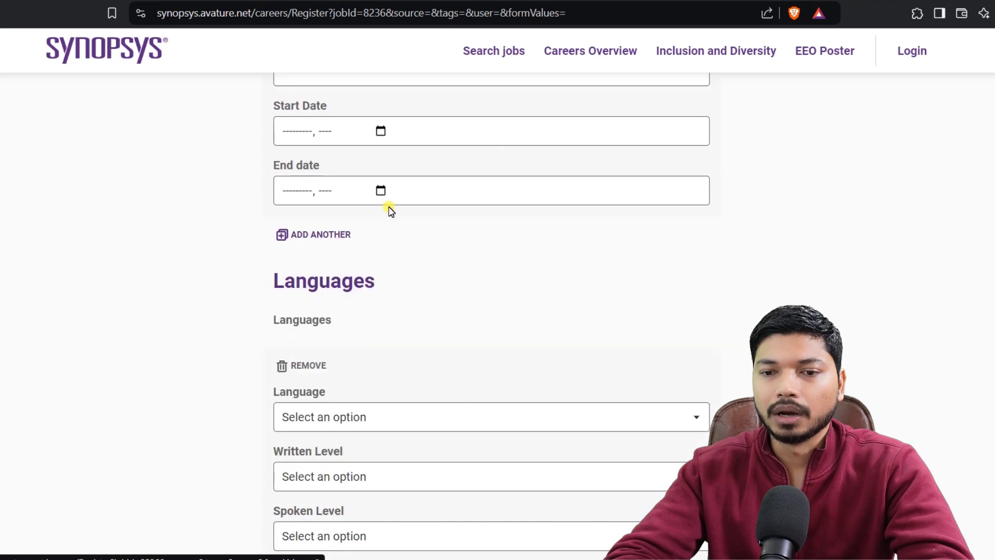
scroll(down, 3)
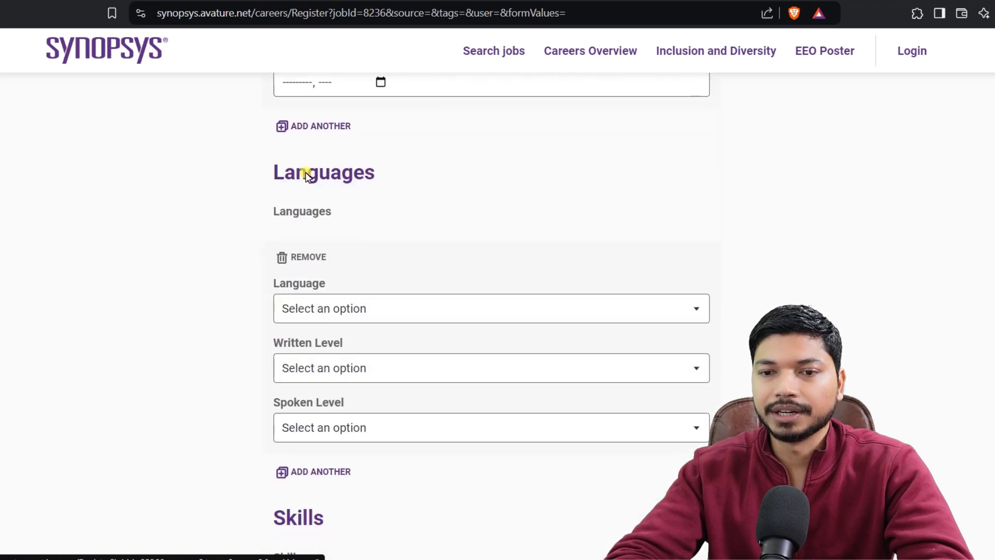
scroll(down, 3)
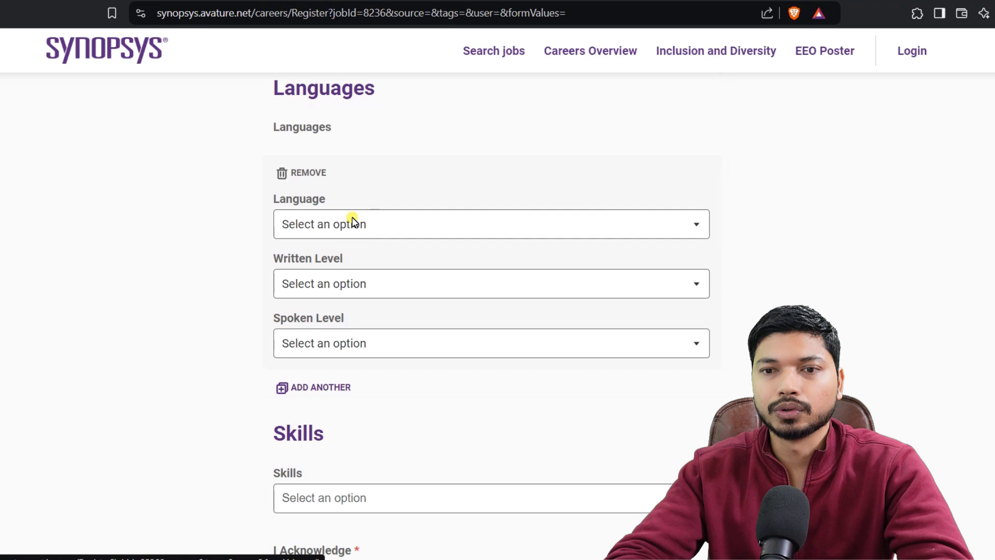
text(verilog)
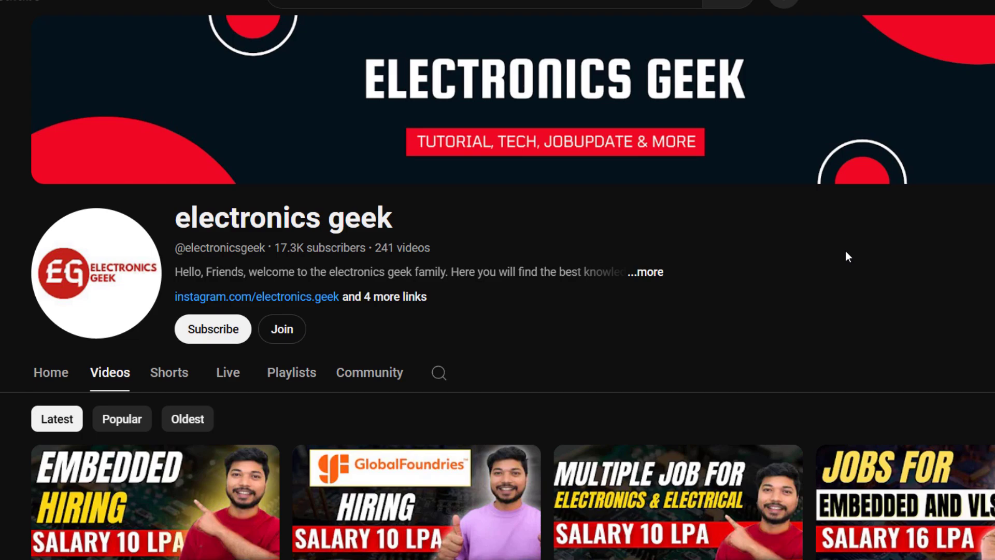
- Scroll through the Electronics Geek channel's latest video uploads
scroll(down, 3)
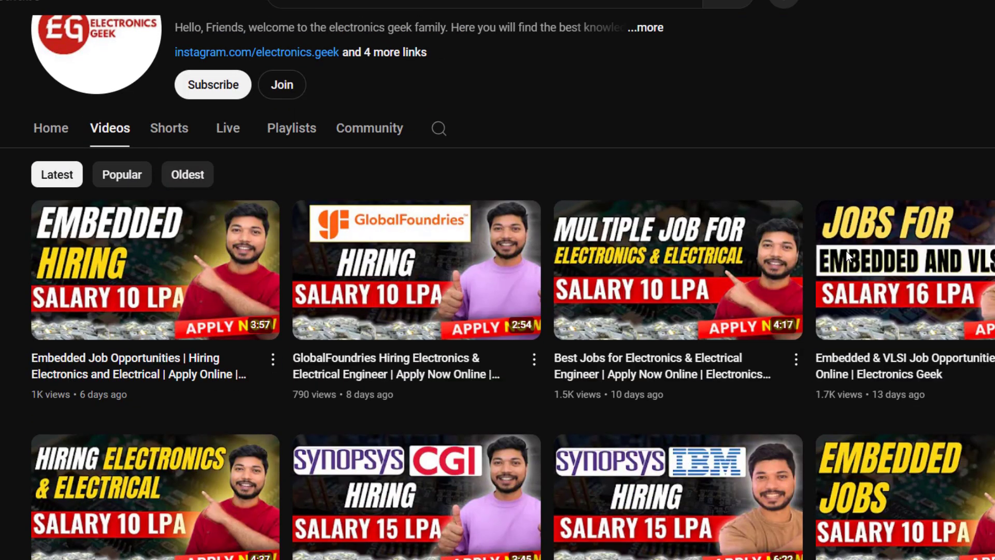